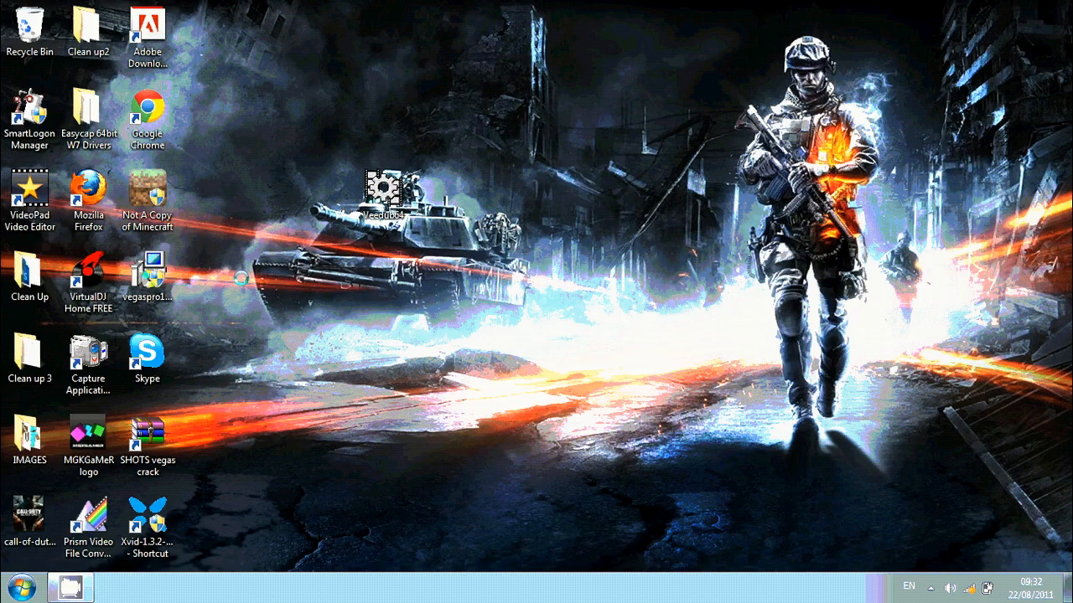
- Drag the Veedub64 shortcut off the tank picture into the empty middle of the desktop
left_click(29, 352)
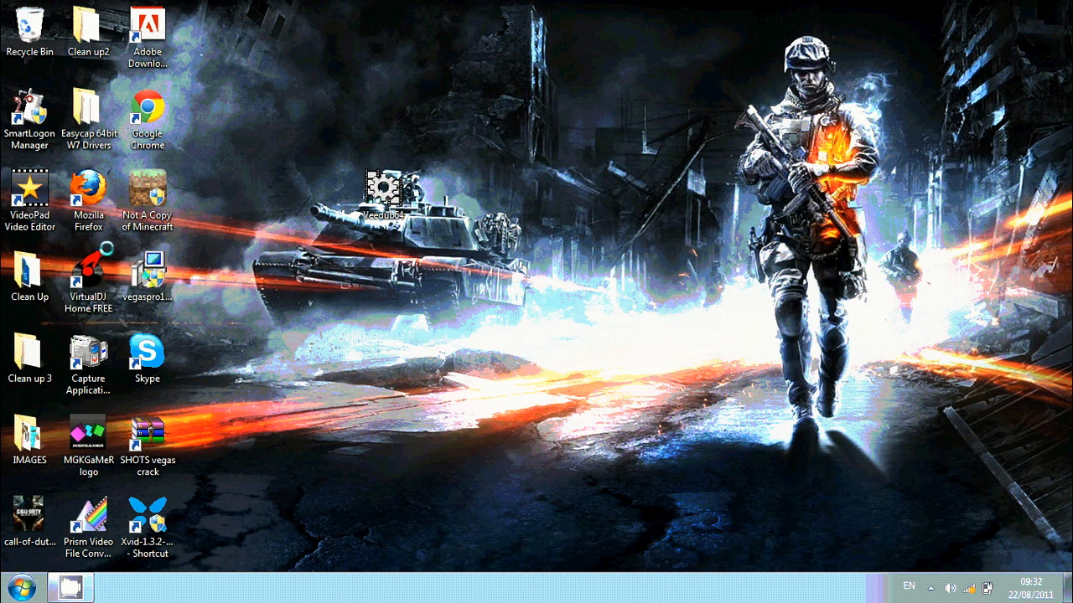
left_click(147, 517)
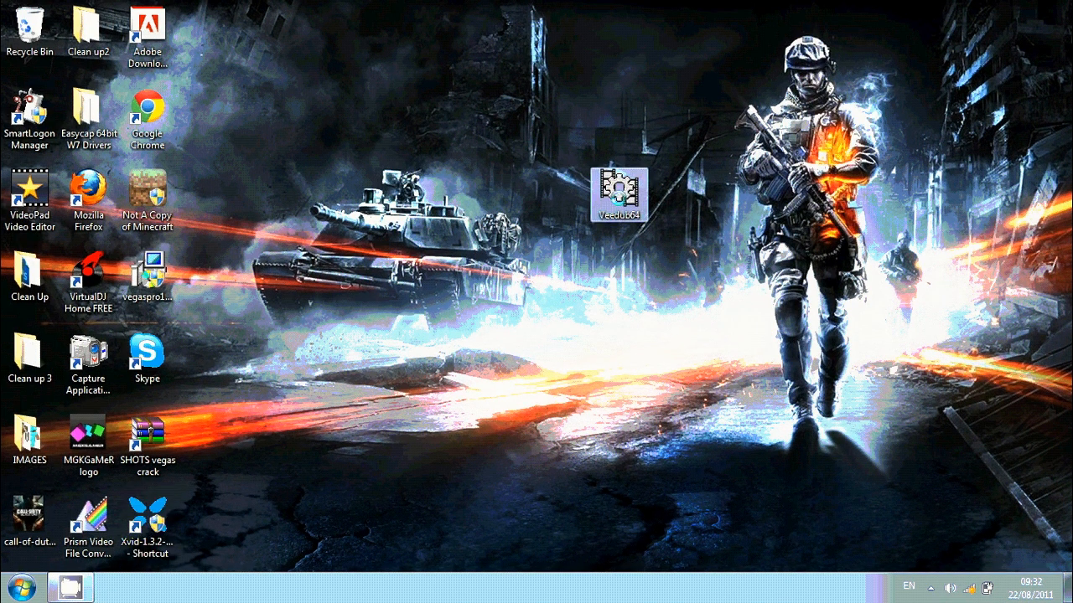
left_click_drag(620, 194, 561, 277)
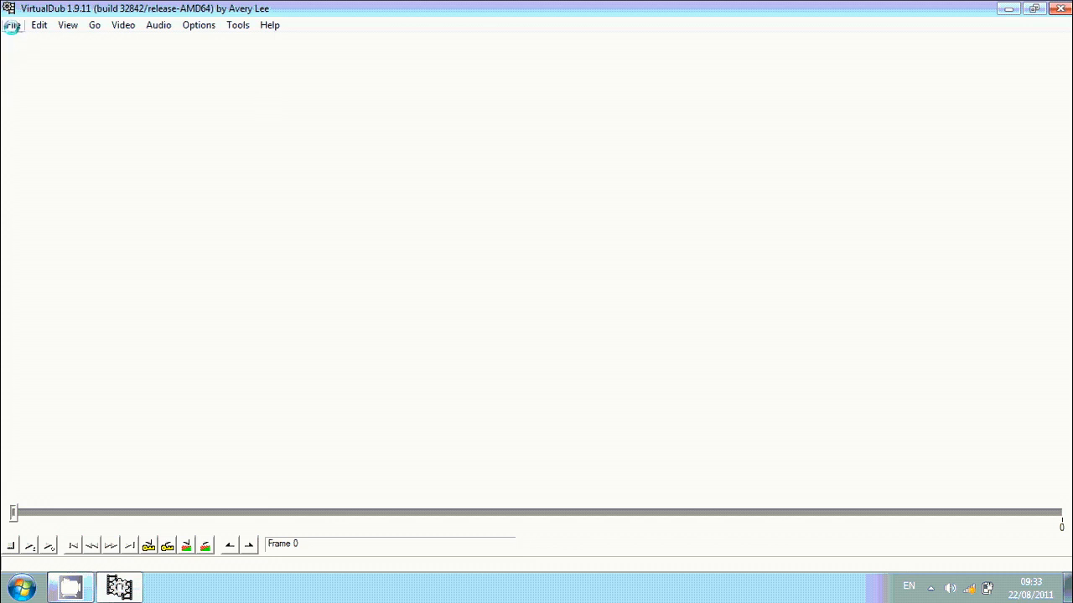
- Enter Capture AVI mode on the USB2.0 ATV device and accept its PAL_B, 30 fps, YUY2 format
left_click(14, 24)
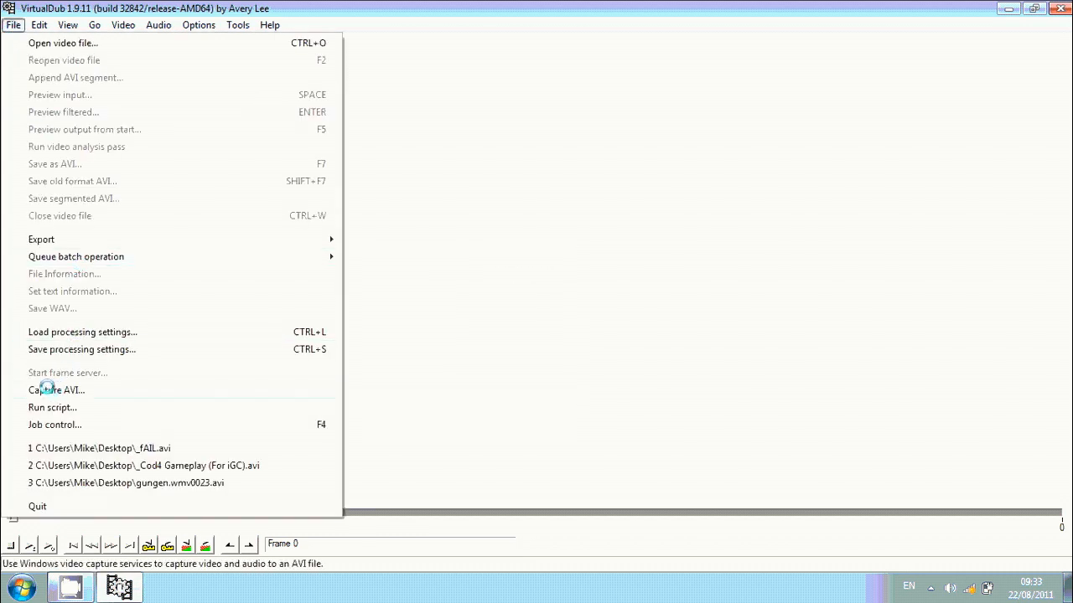
left_click(56, 389)
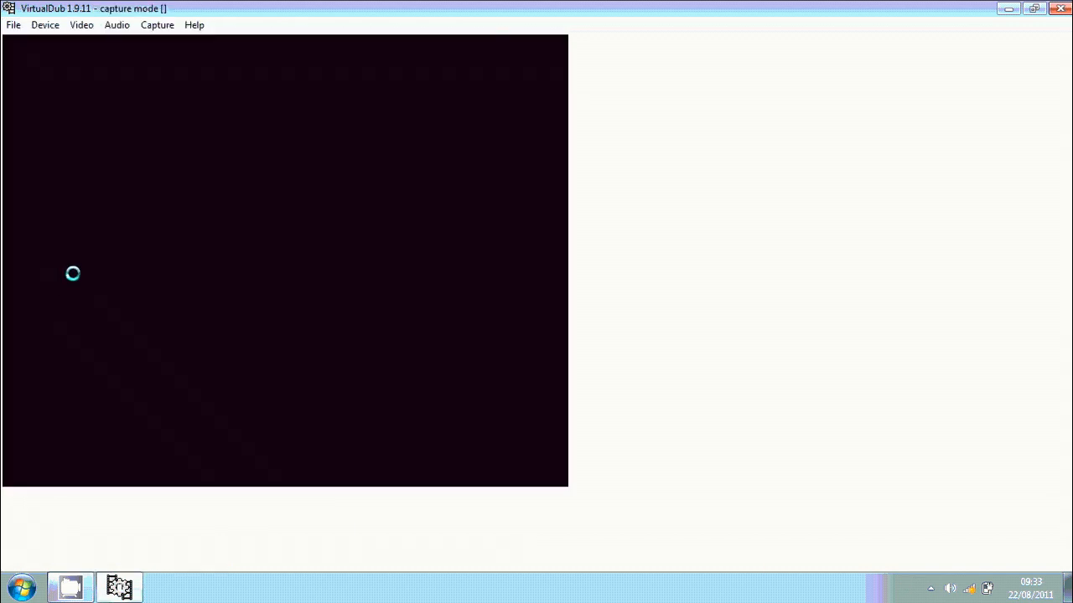
mouse_move(194, 266)
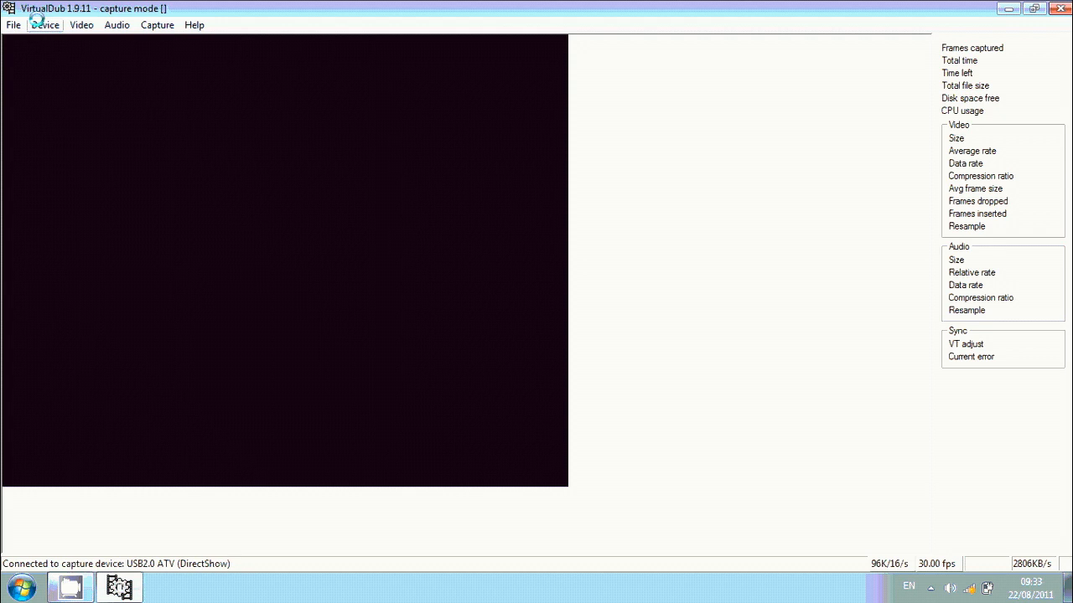
left_click(47, 24)
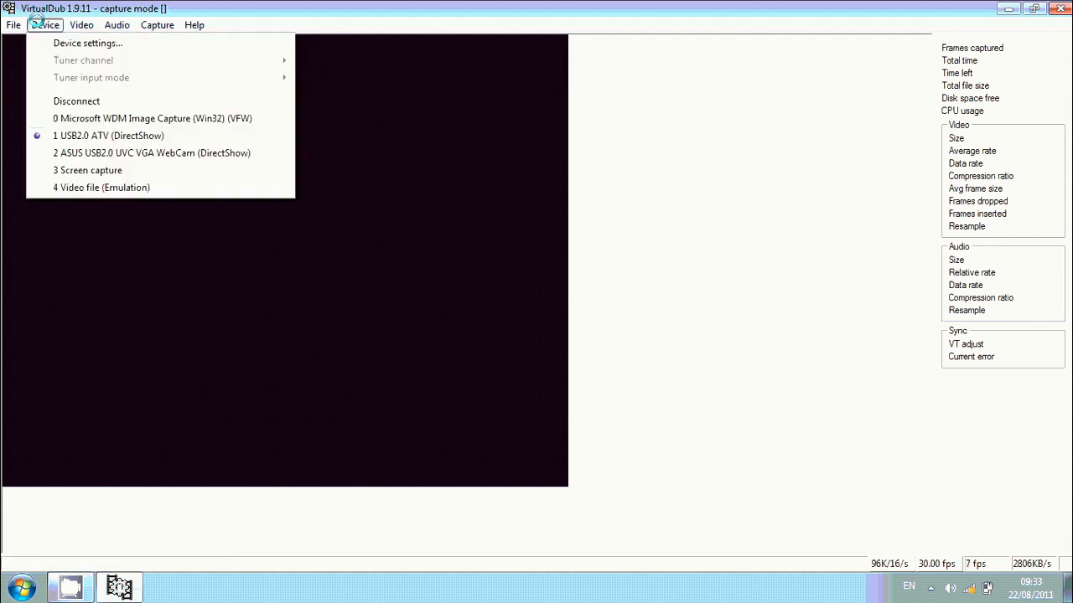
mouse_move(109, 135)
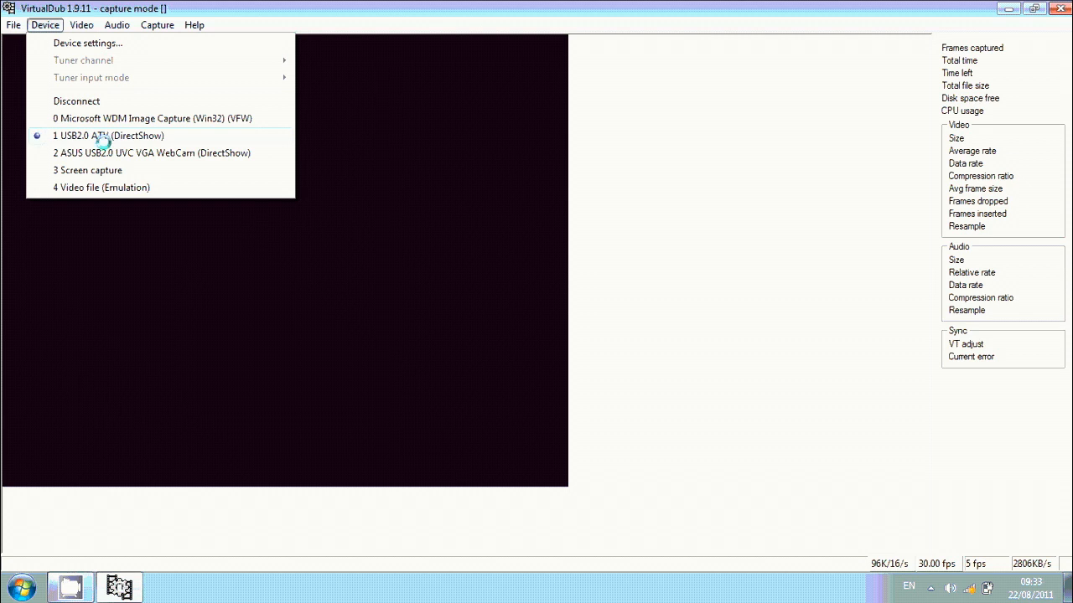
left_click(81, 24)
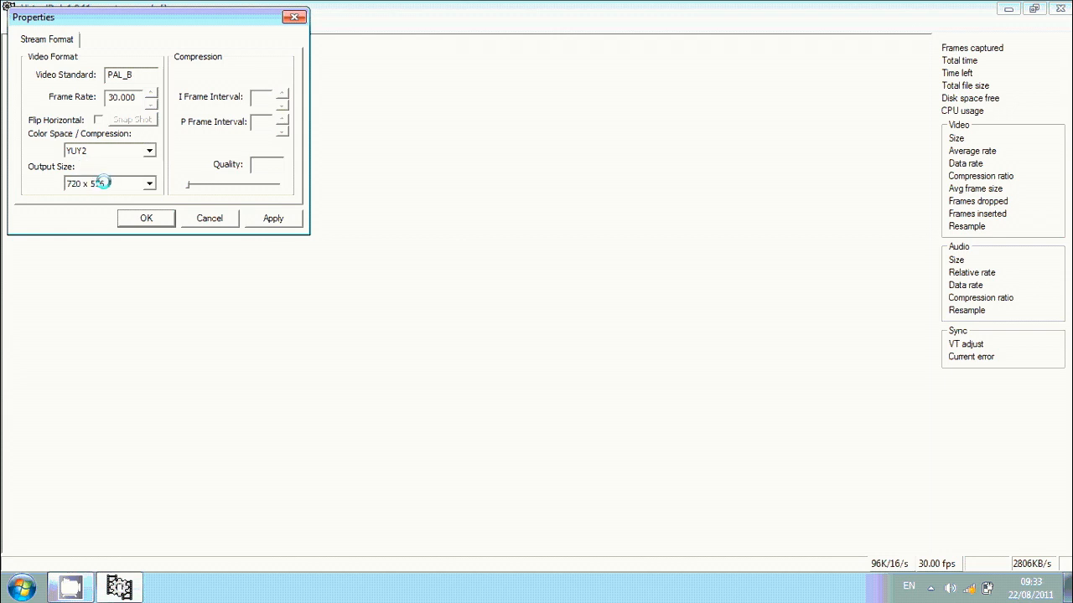
left_click(208, 218)
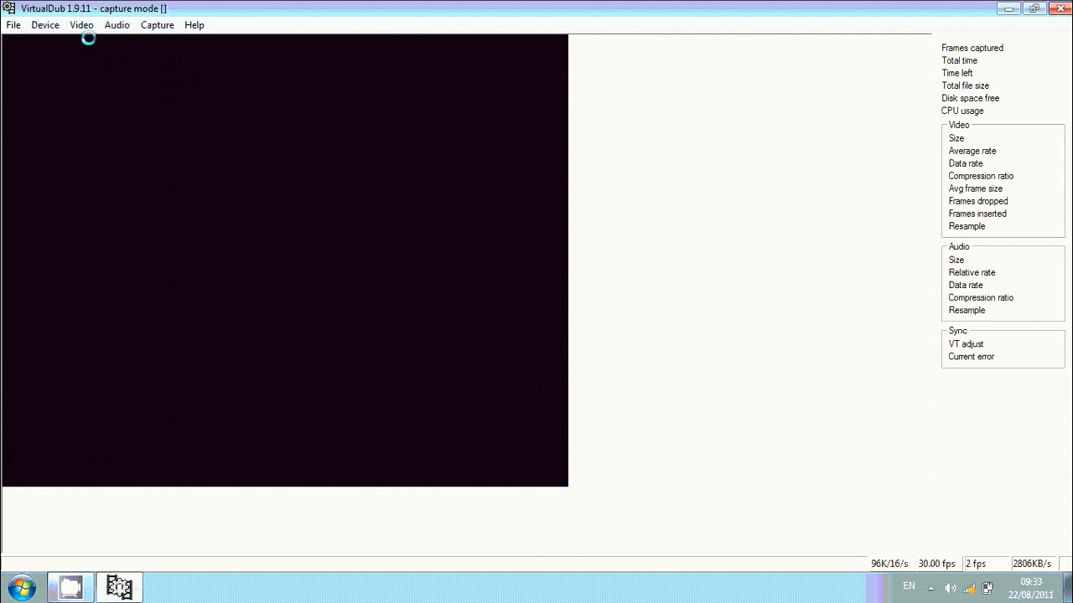
- Select Xvid MPEG-4 Codec as the capture video compression and confirm
left_click(45, 24)
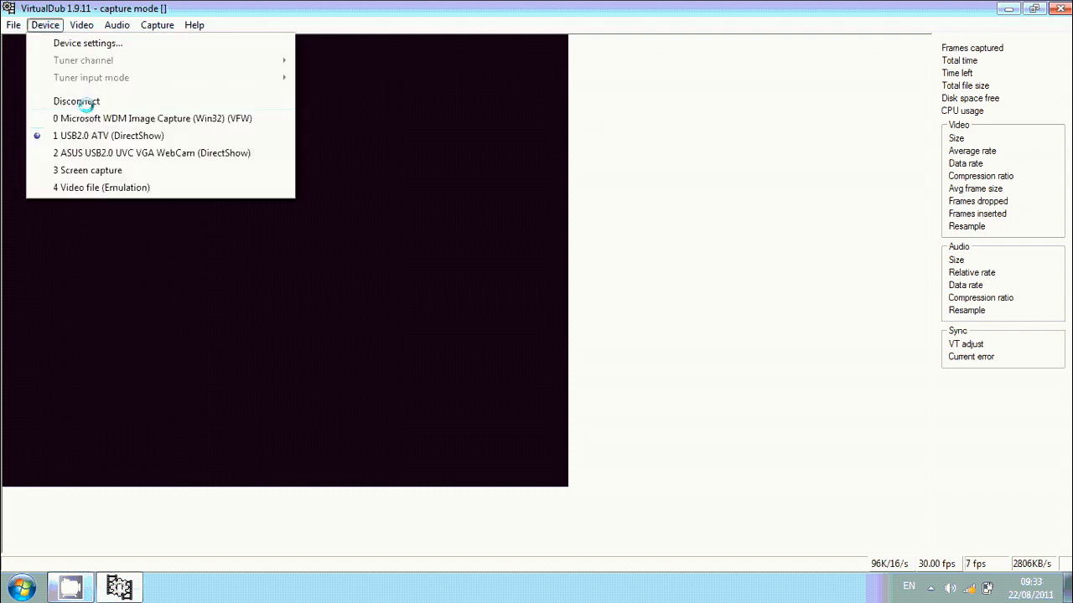
left_click(80, 25)
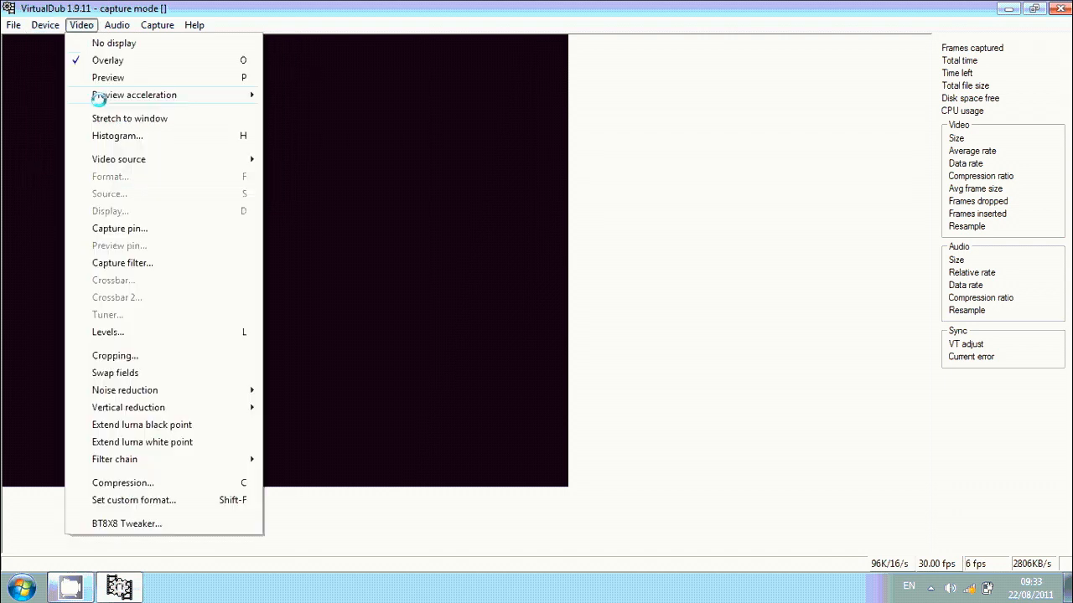
mouse_move(110, 193)
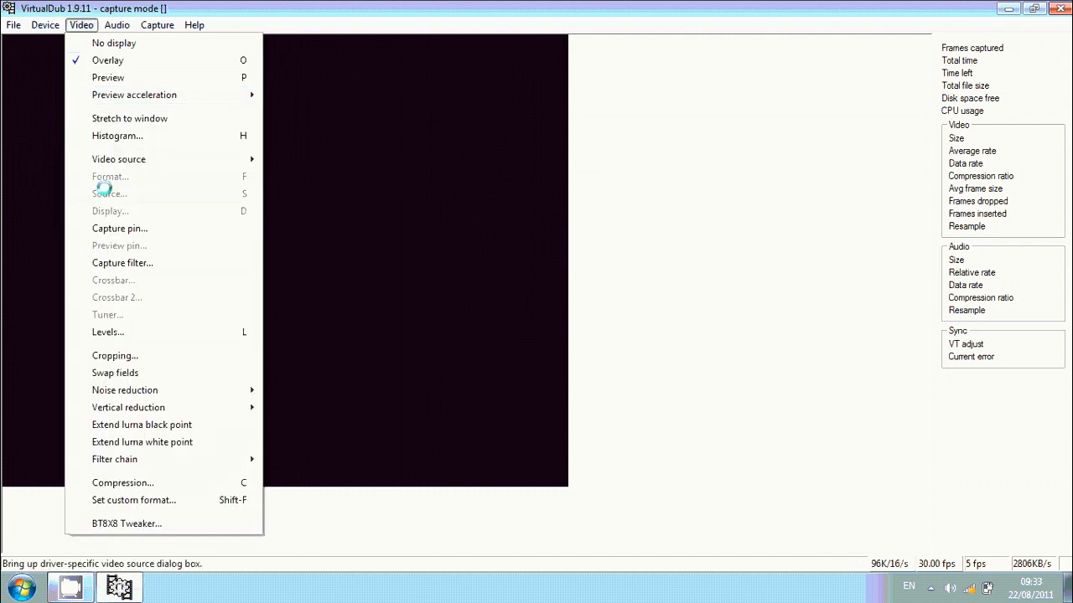
mouse_move(129, 407)
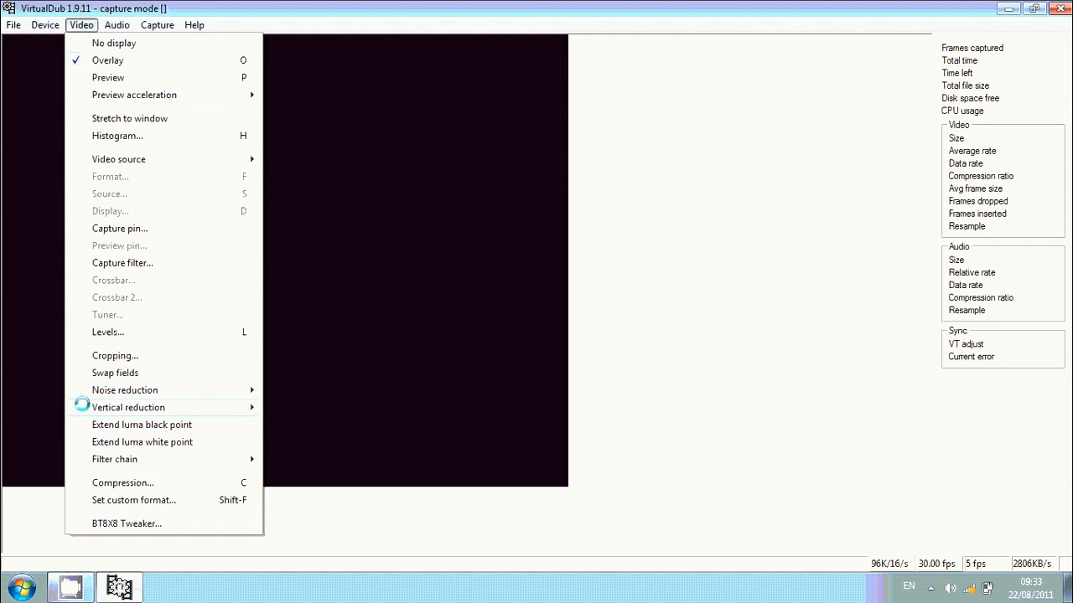
left_click(122, 482)
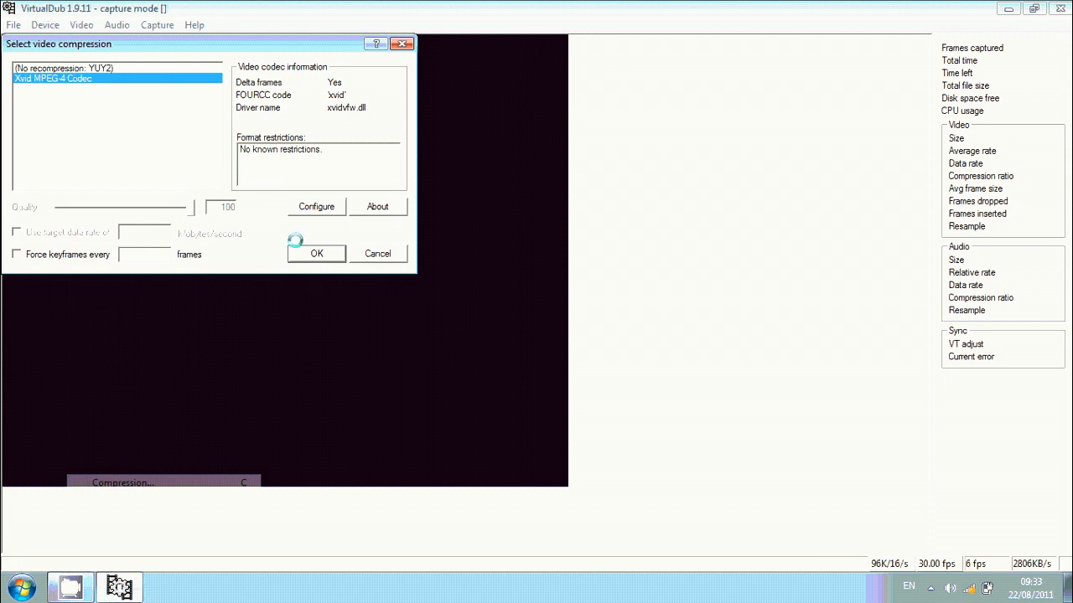
left_click(316, 253)
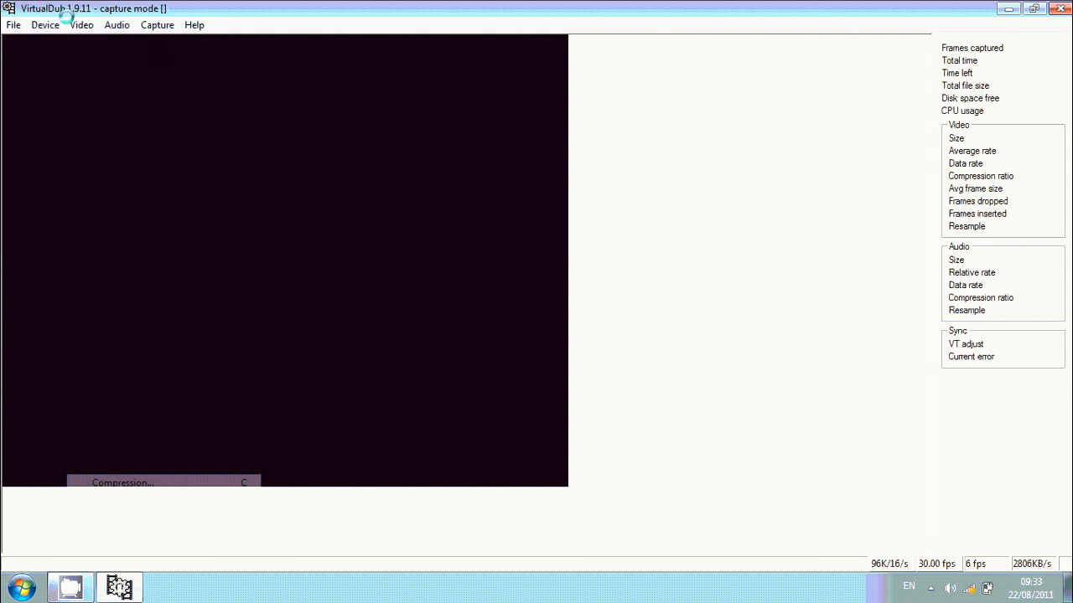
left_click(81, 24)
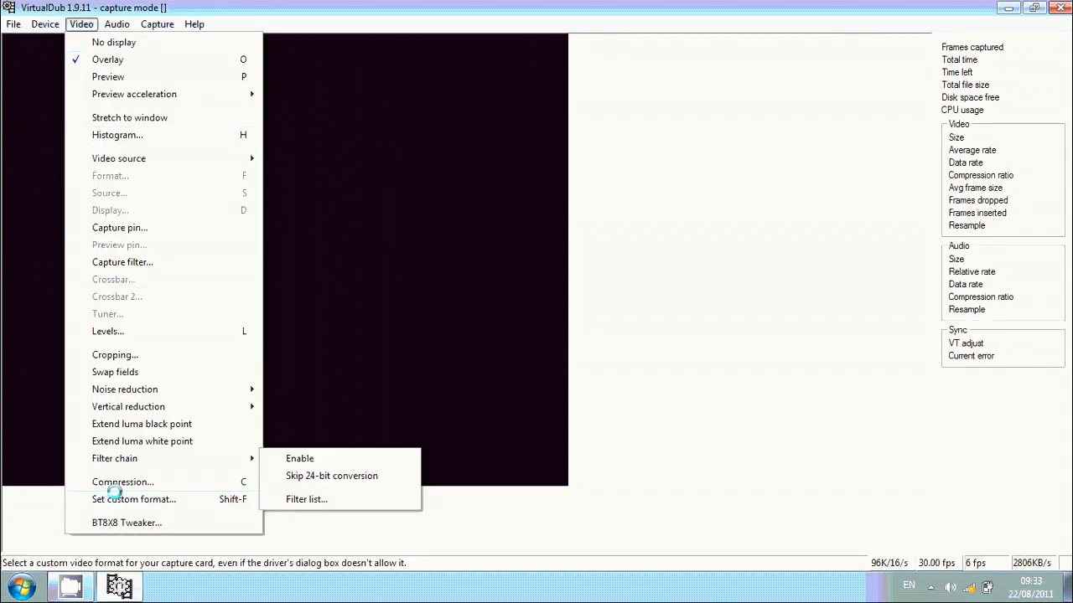
left_click(134, 498)
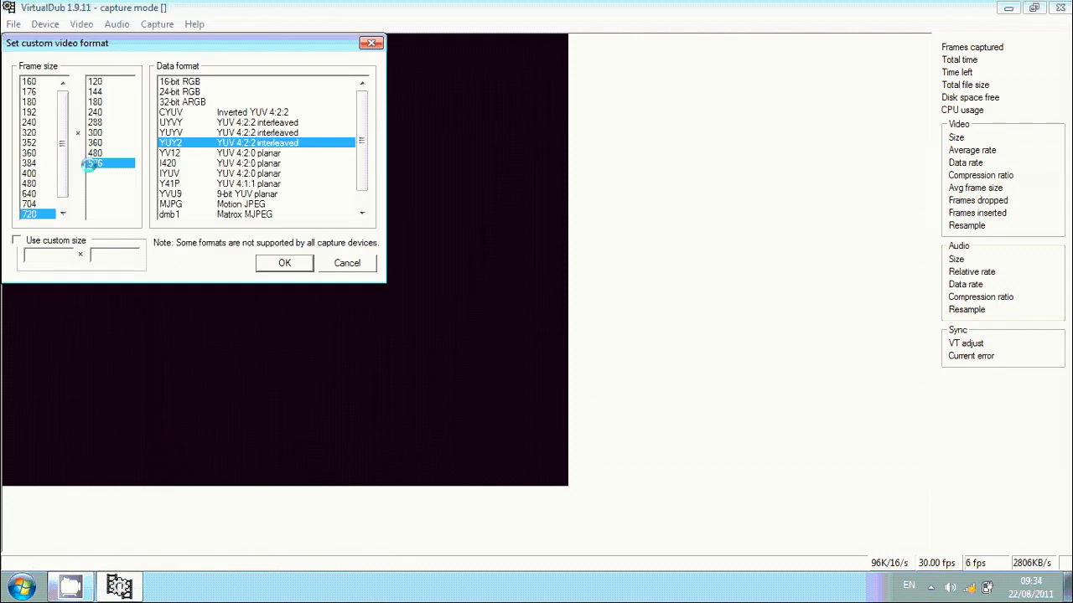
left_click(94, 163)
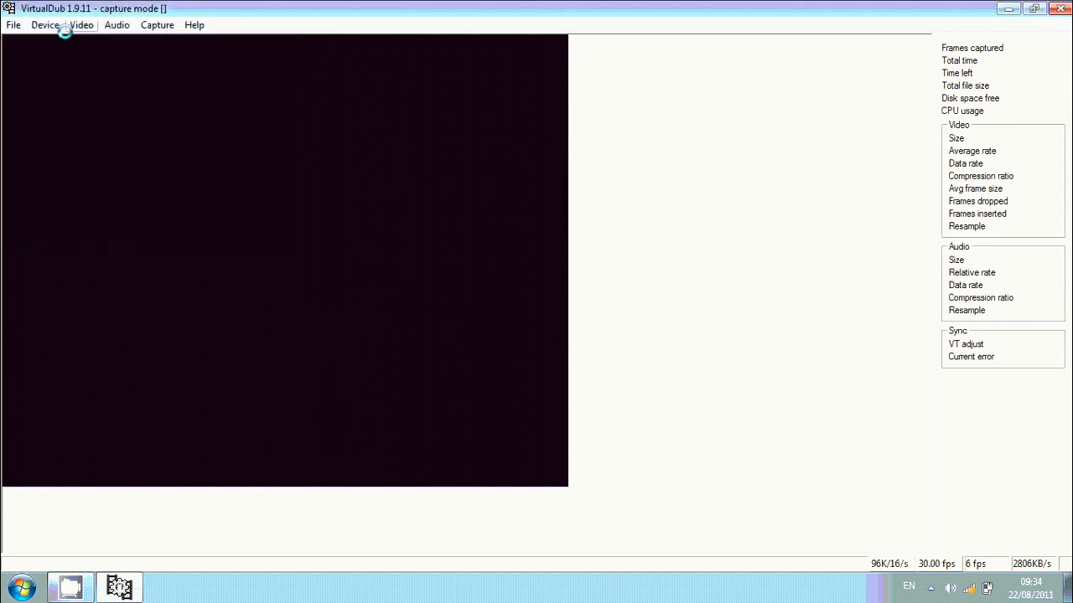
left_click(117, 24)
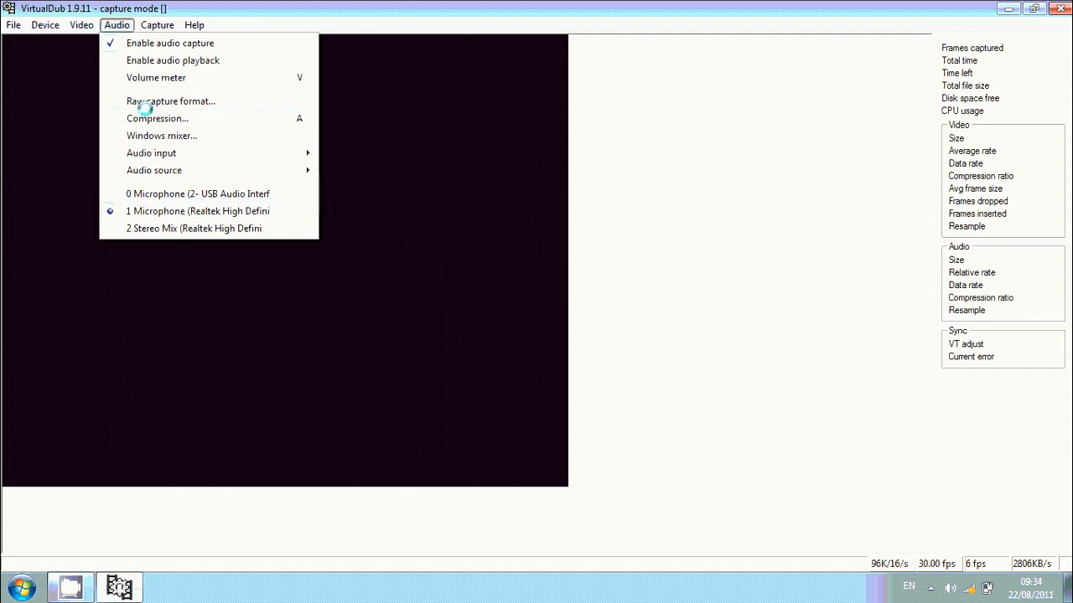
left_click(158, 118)
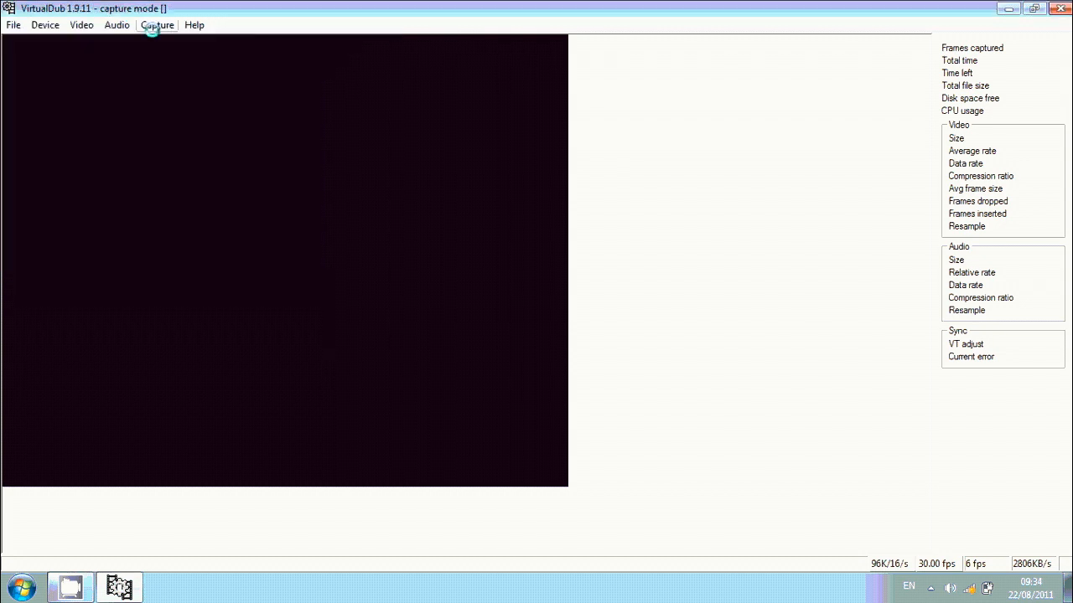
- Try starting a capture and dismiss the missing-filename error
left_click(157, 24)
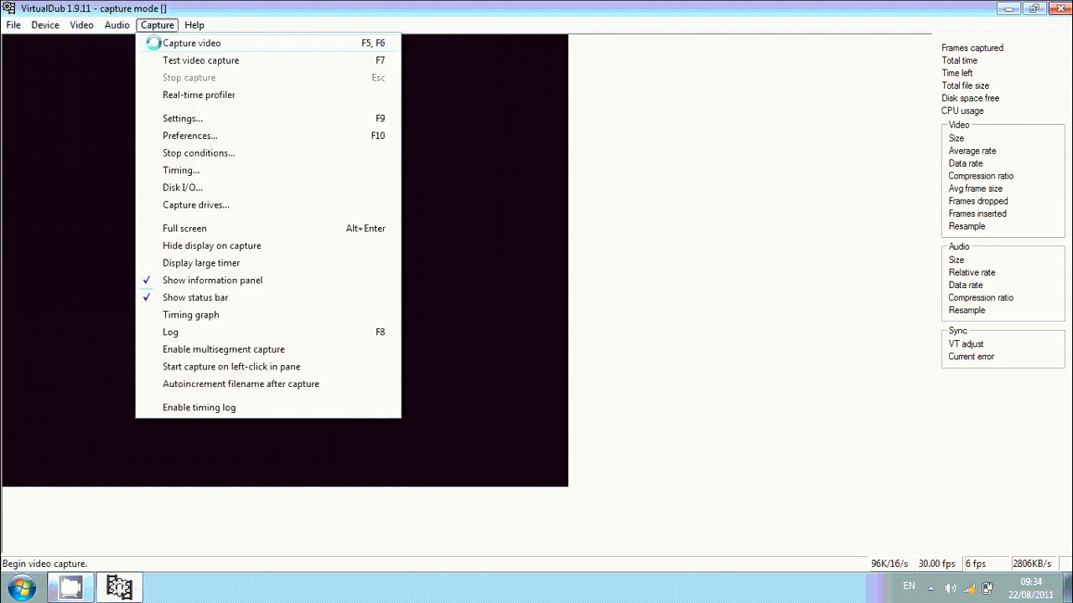
left_click(191, 43)
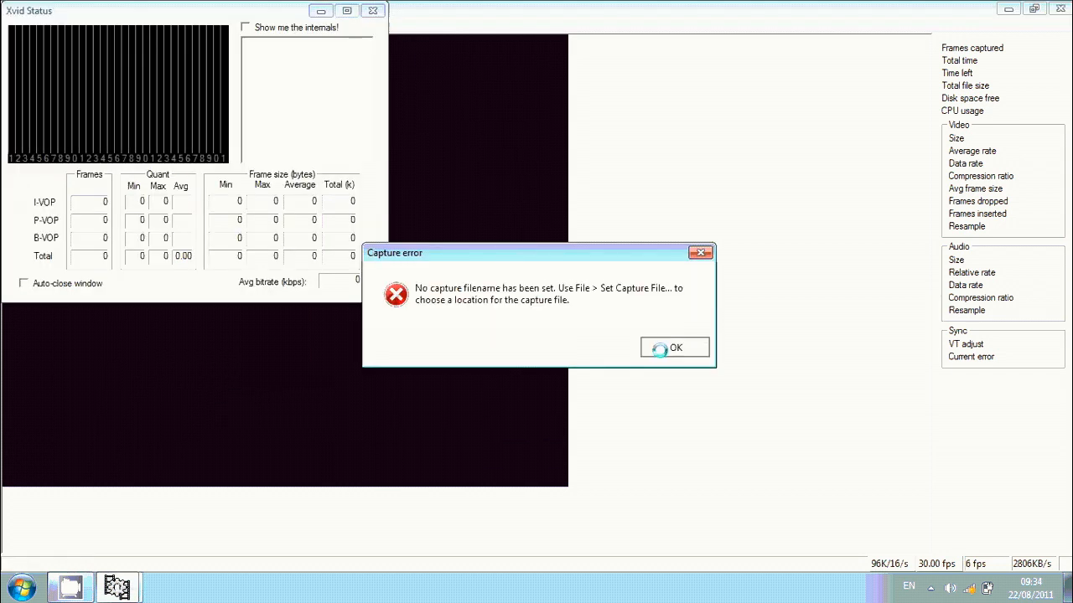
left_click(675, 347)
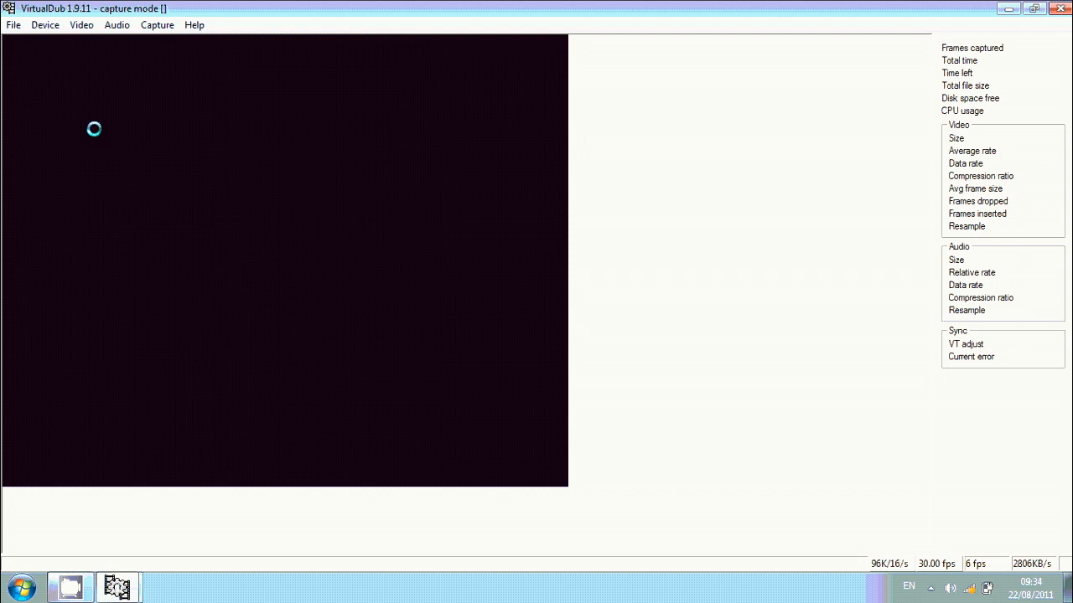
- Set the capture file to Youtube.avi on the Desktop
left_click(13, 24)
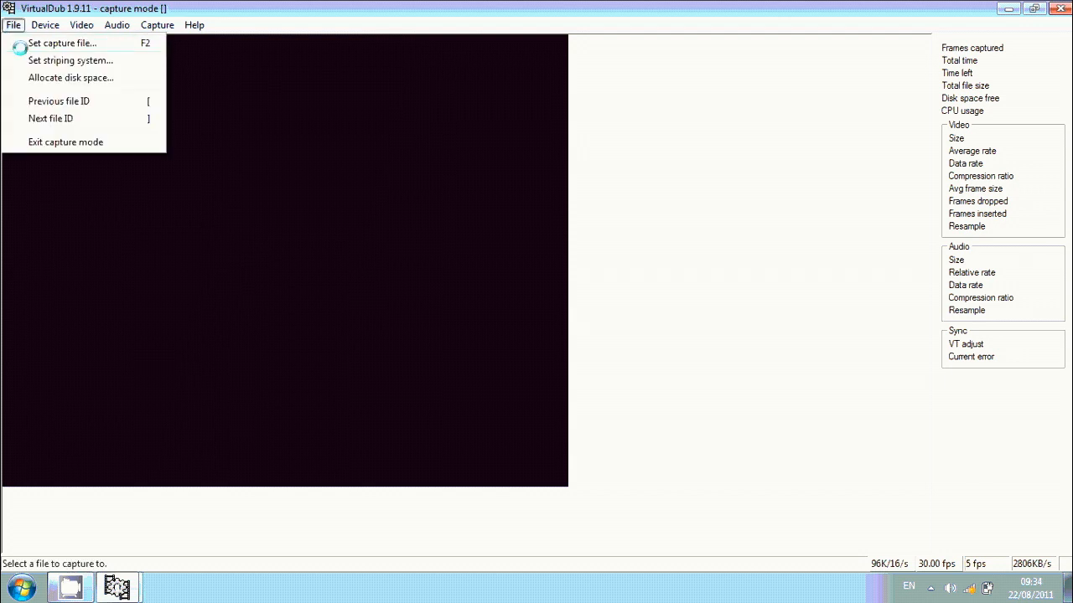
left_click(62, 42)
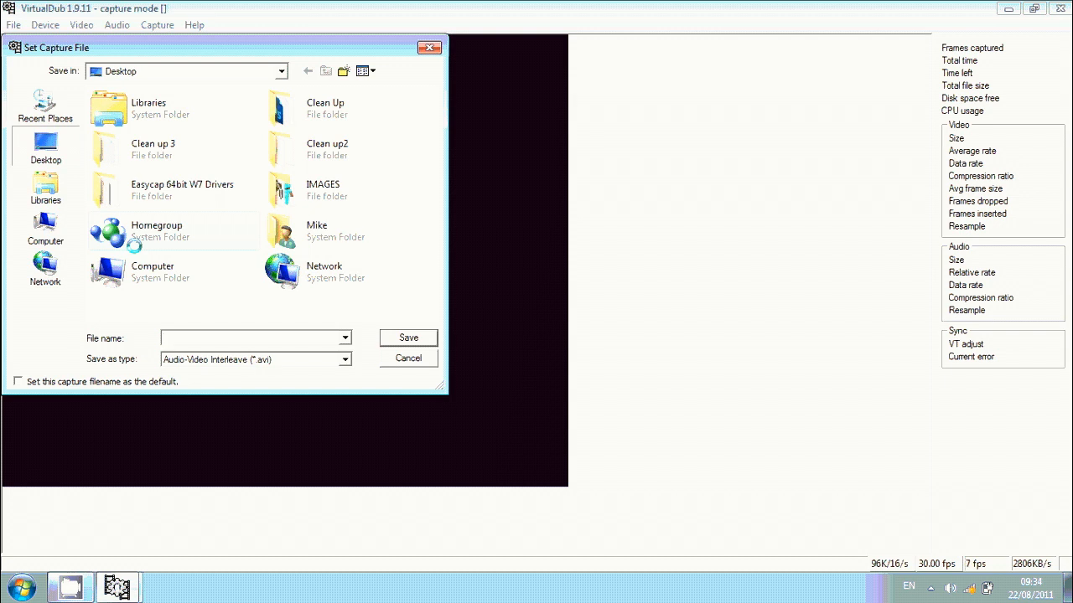
type("Youtube")
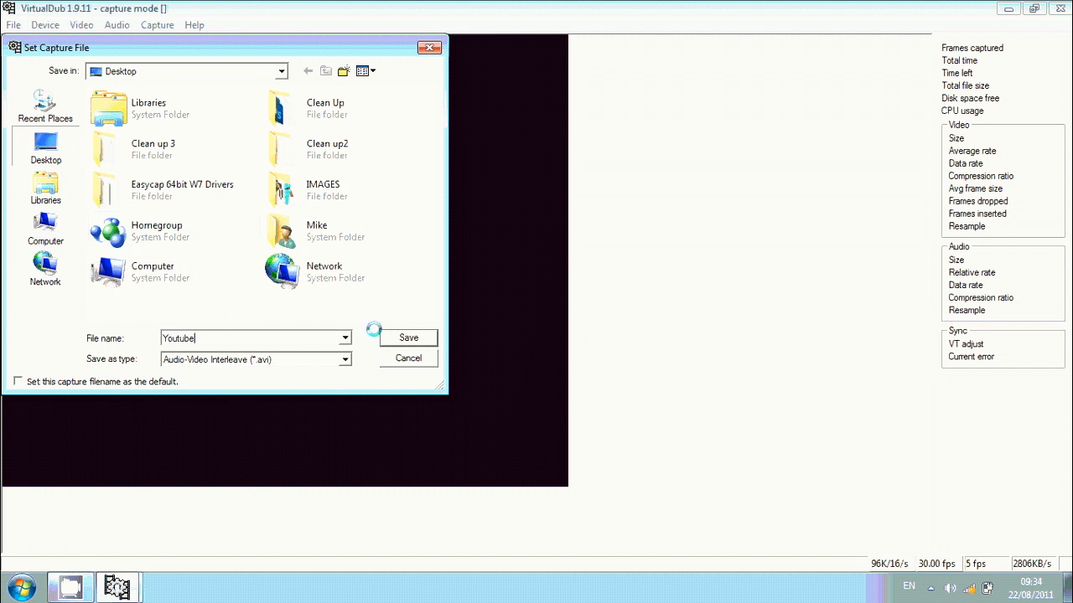
left_click(408, 337)
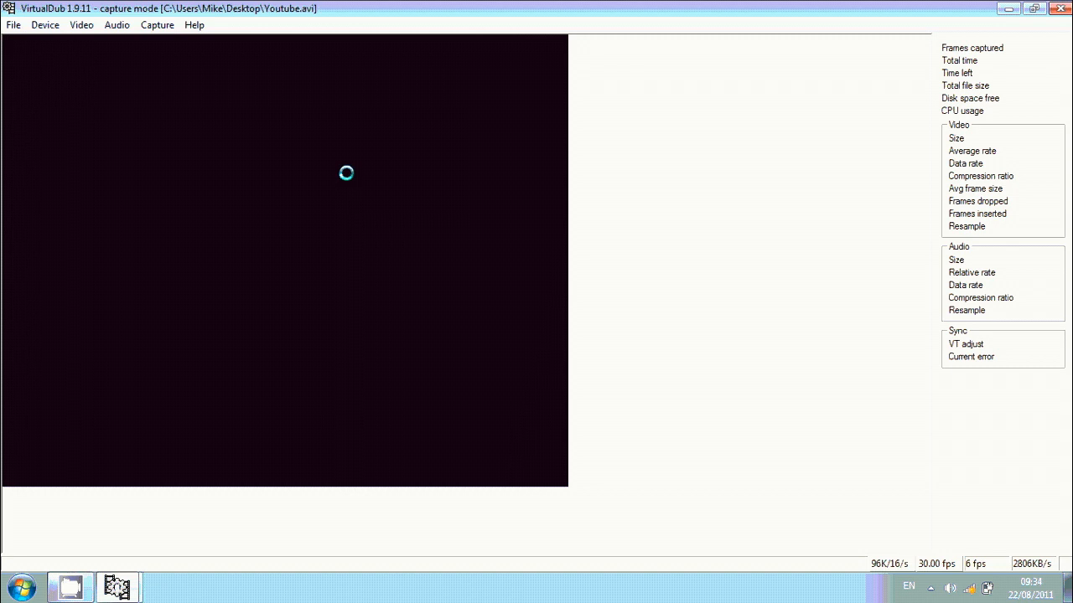
- Start capturing video into Youtube.avi from the Capture menu
left_click(157, 24)
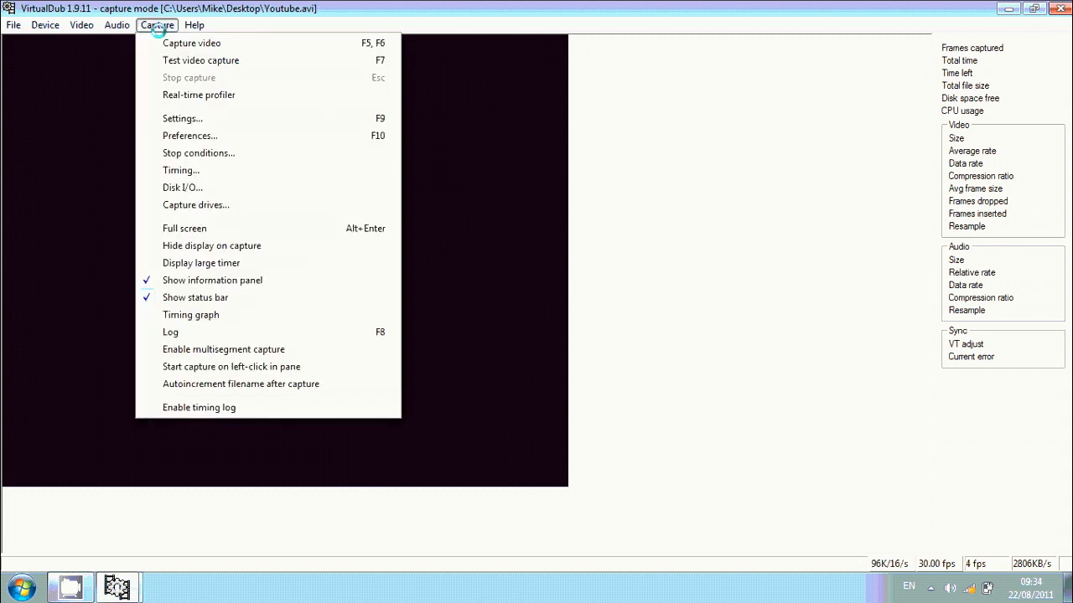
left_click(191, 43)
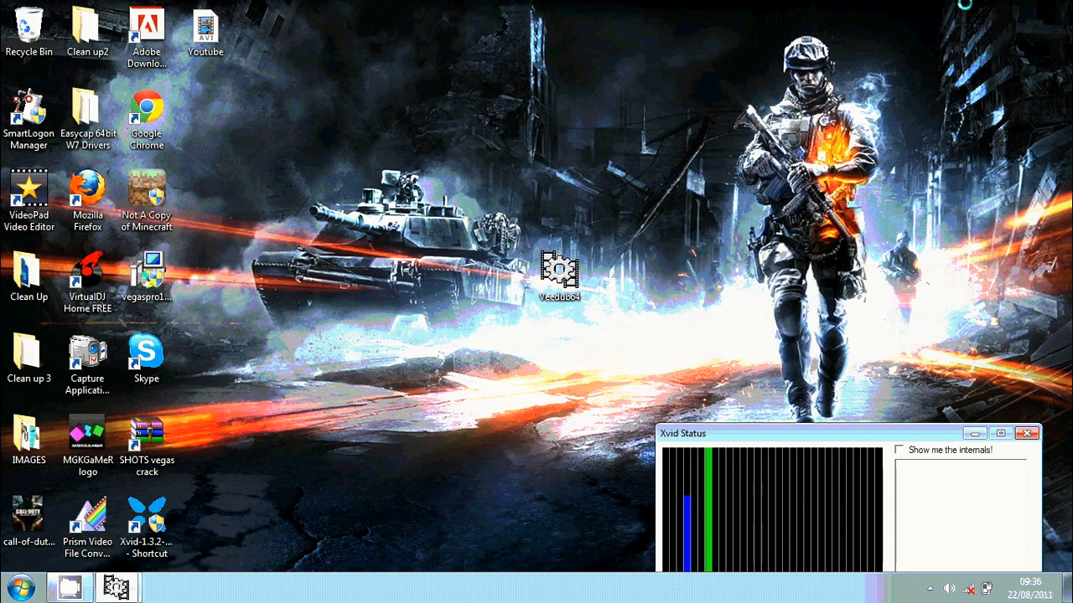
- Open Youtube.avi's Properties, check the 22.7 MB size on disk, and close it
left_click(1026, 434)
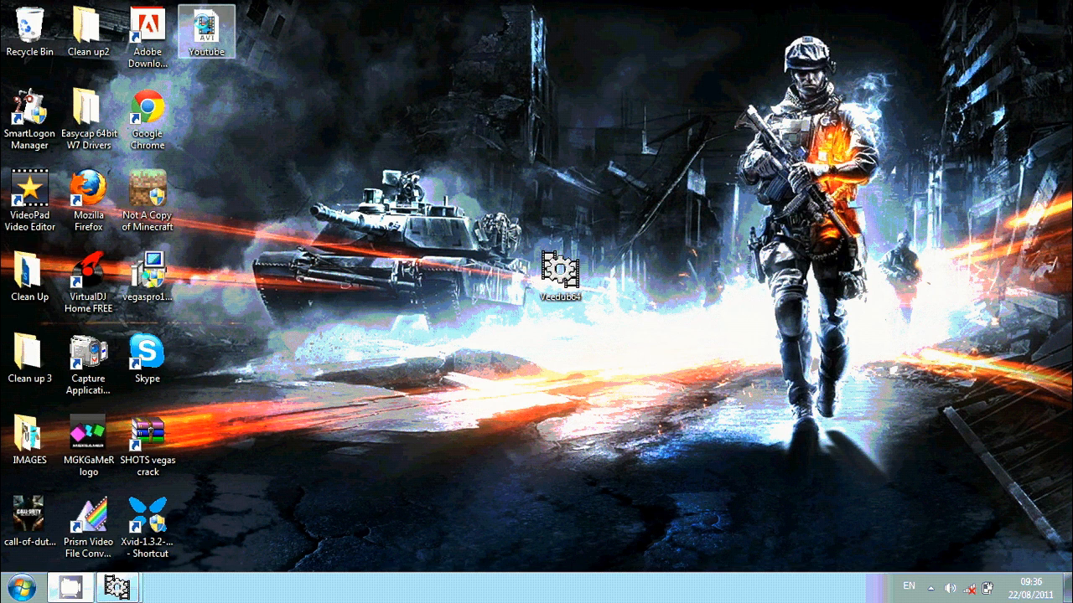
left_click(206, 31)
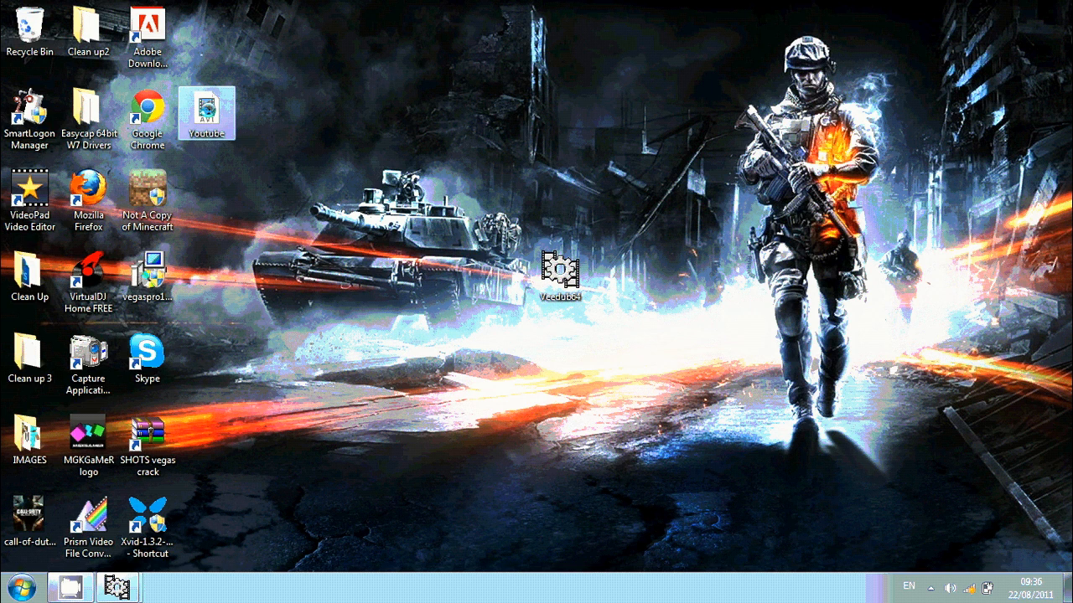
right_click(206, 113)
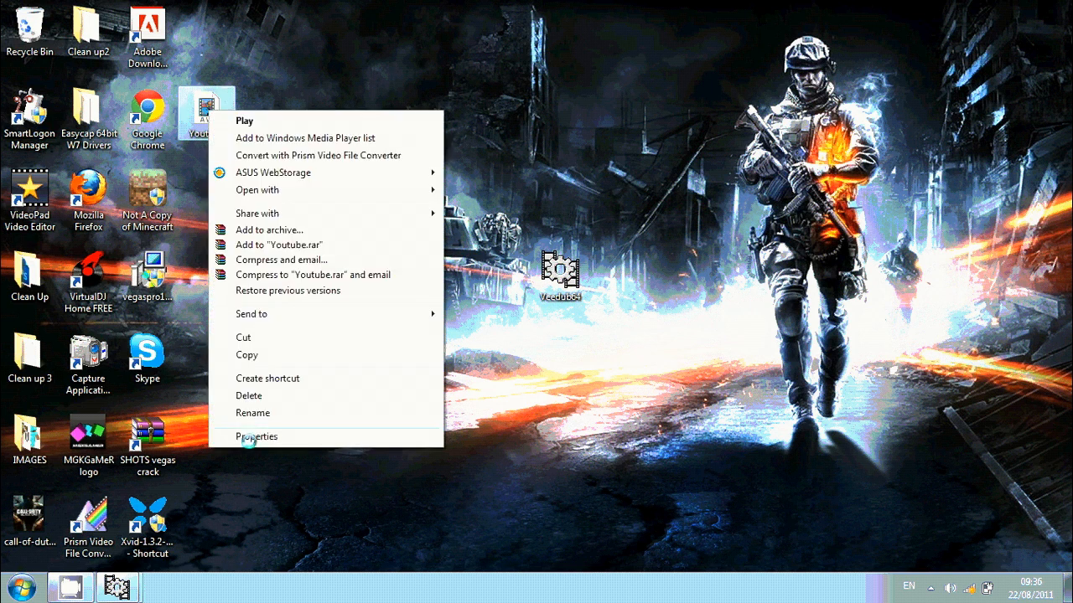
left_click(257, 437)
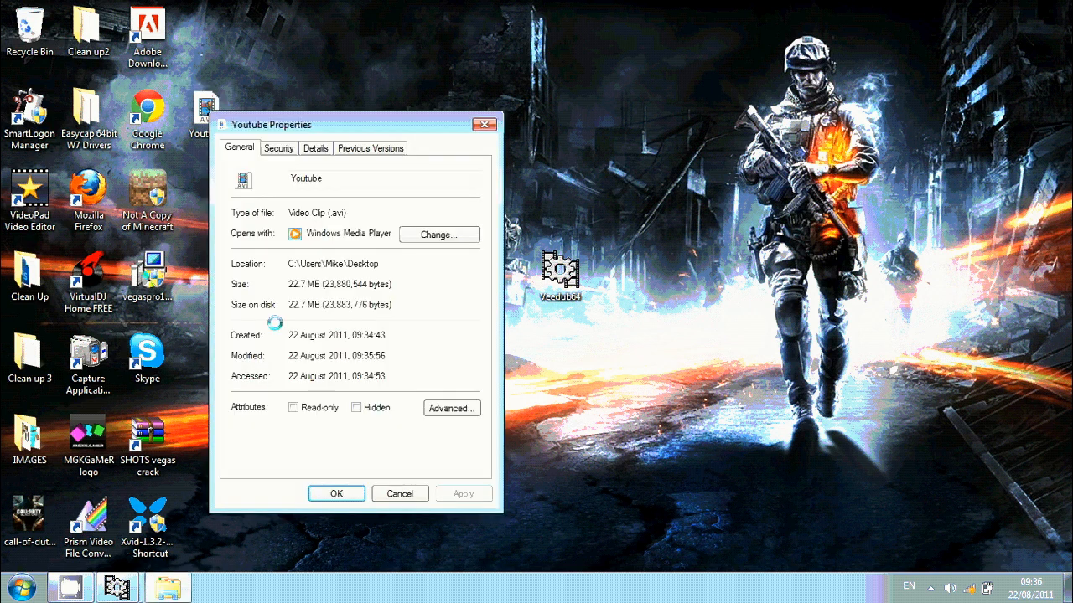
double_click(304, 304)
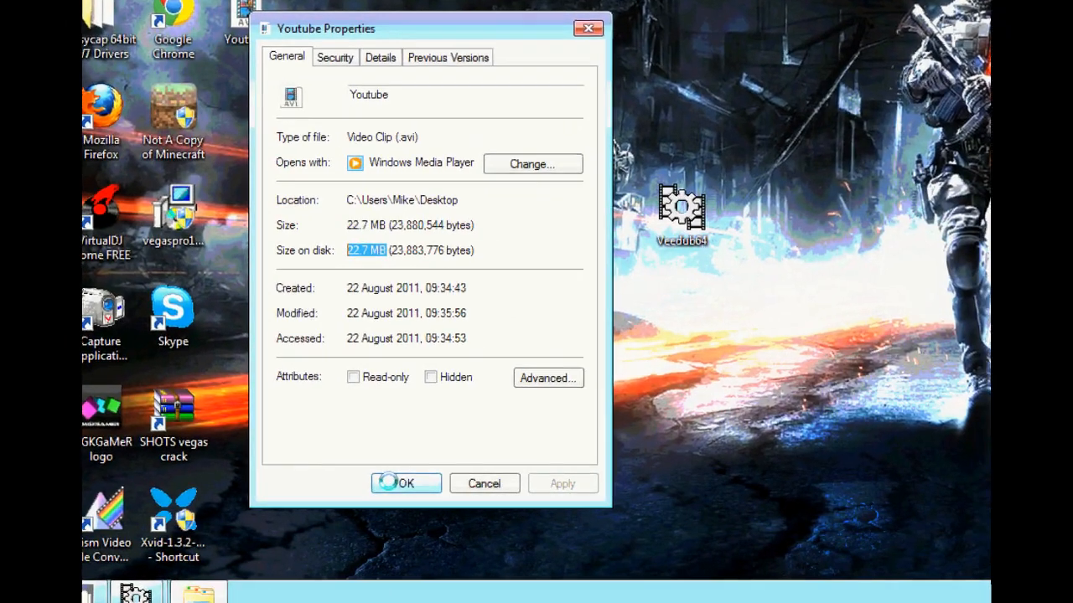
left_click(406, 484)
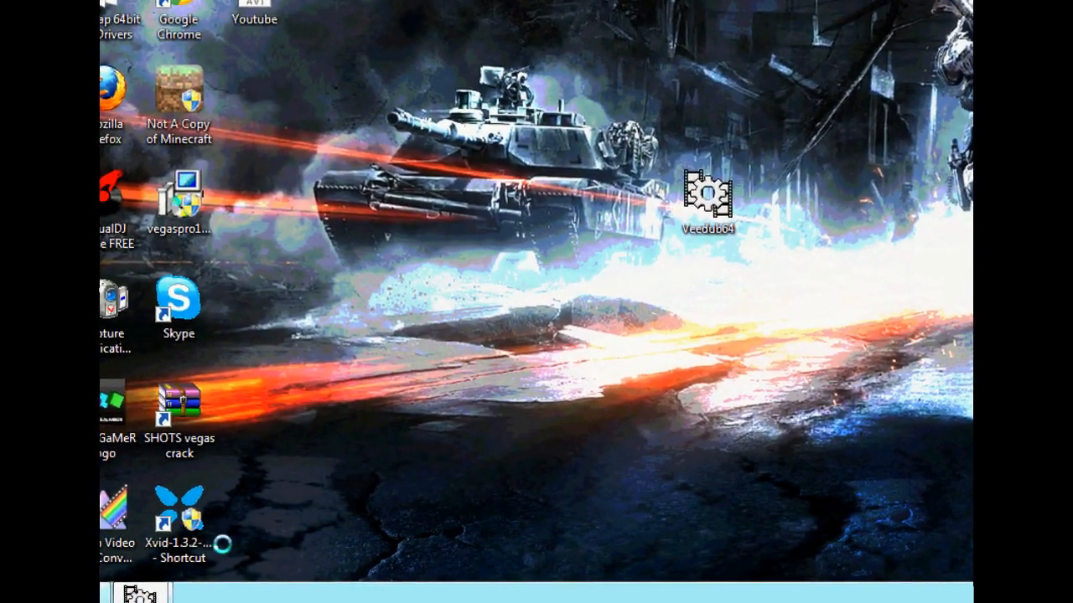